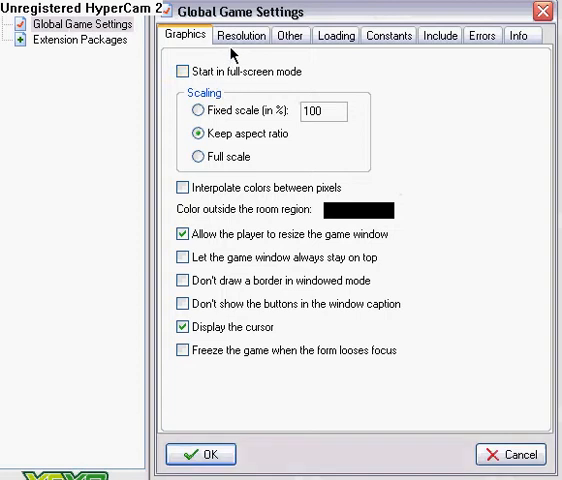
Step: Switch Global Game Settings to the Loading tab to show the Call of Duty game icon
{"action": "left_click", "coordinate": [335, 35]}
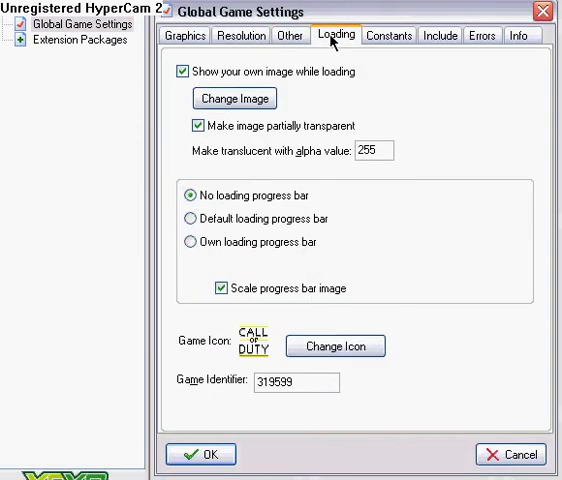
{"action": "mouse_move", "coordinate": [141, 266]}
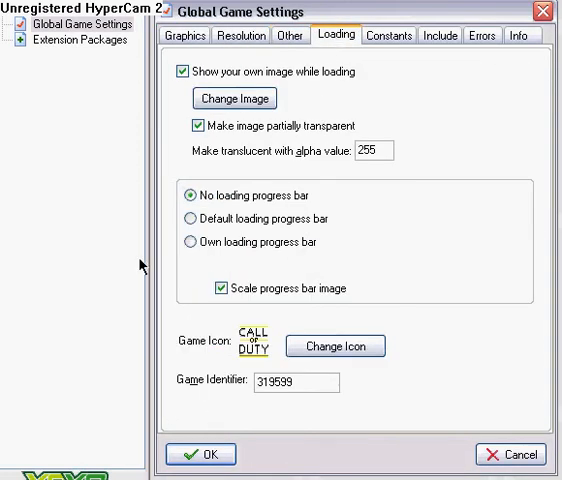
{"action": "mouse_move", "coordinate": [196, 346]}
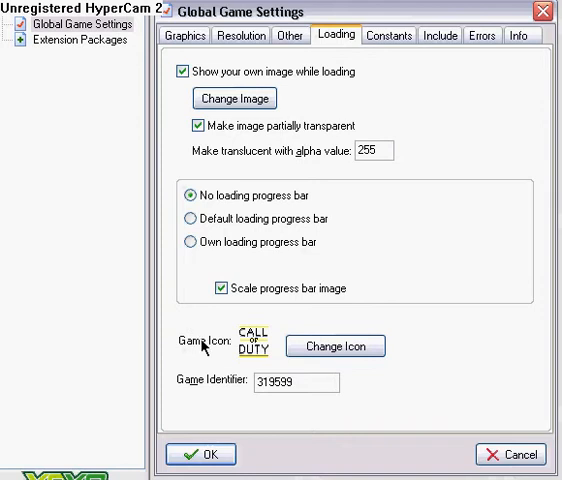
{"action": "mouse_move", "coordinate": [267, 362]}
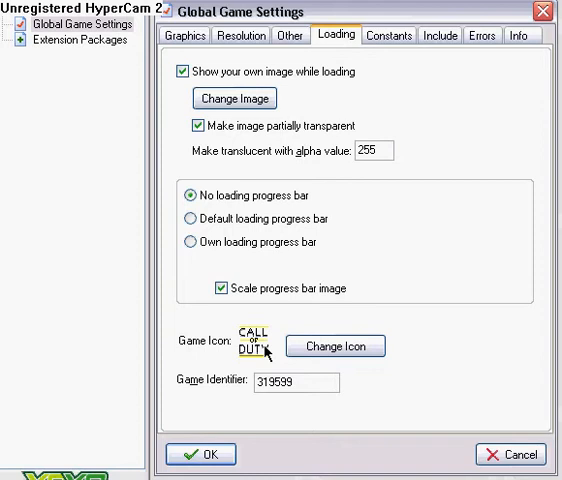
{"action": "mouse_move", "coordinate": [336, 346]}
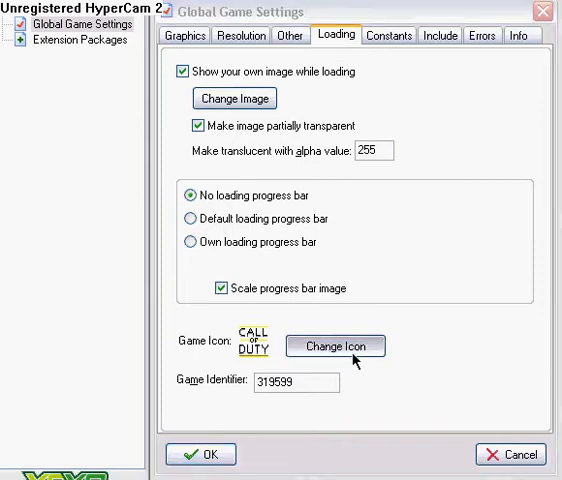
Step: Pick the purple handheld console .ico from My Documents' Icons and Cursors folder as the game icon
{"action": "left_click", "coordinate": [335, 346]}
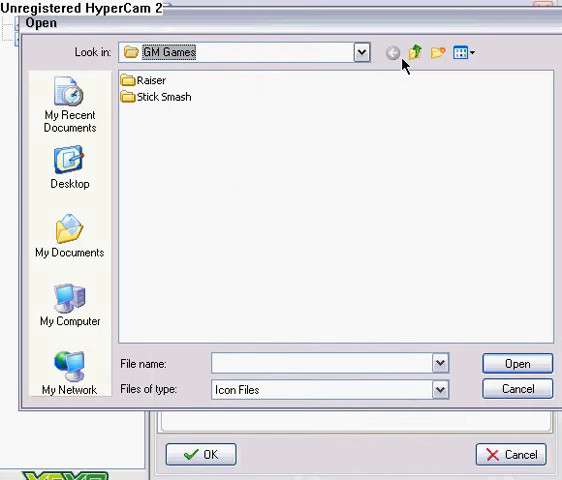
{"action": "left_click", "coordinate": [69, 240]}
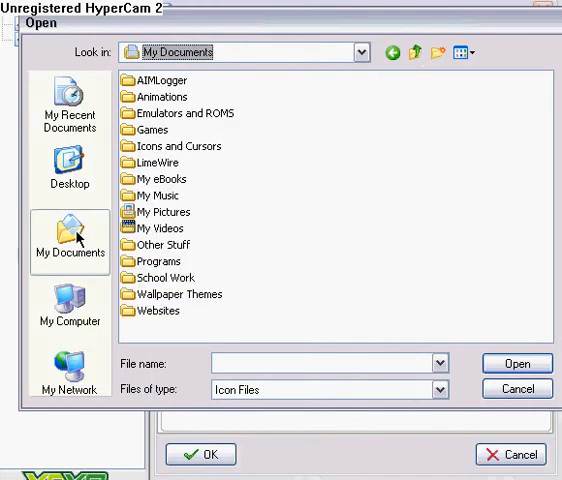
{"action": "double_click", "coordinate": [174, 145]}
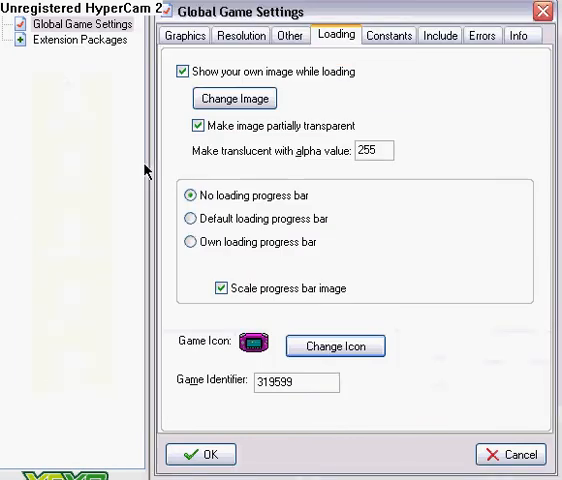
{"action": "mouse_move", "coordinate": [306, 260]}
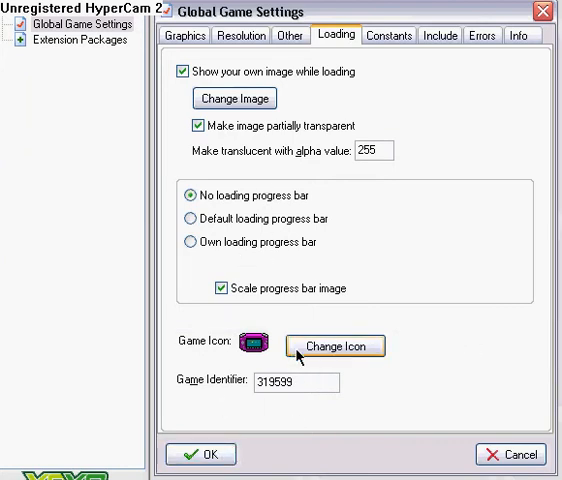
Step: Reopen and cancel the icon file chooser, keeping the purple console icon
{"action": "left_click", "coordinate": [334, 345]}
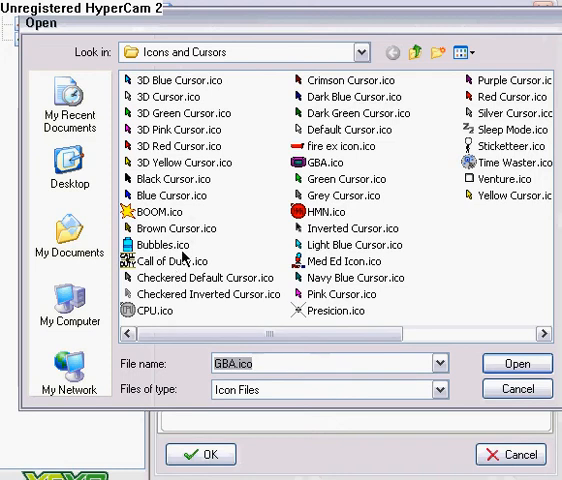
{"action": "left_click", "coordinate": [517, 363]}
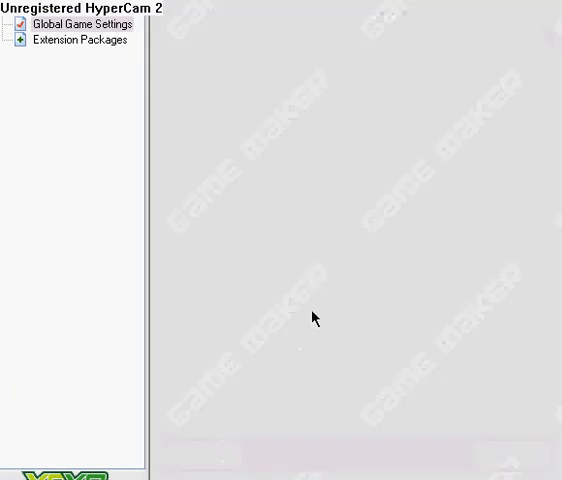
{"action": "mouse_move", "coordinate": [308, 307]}
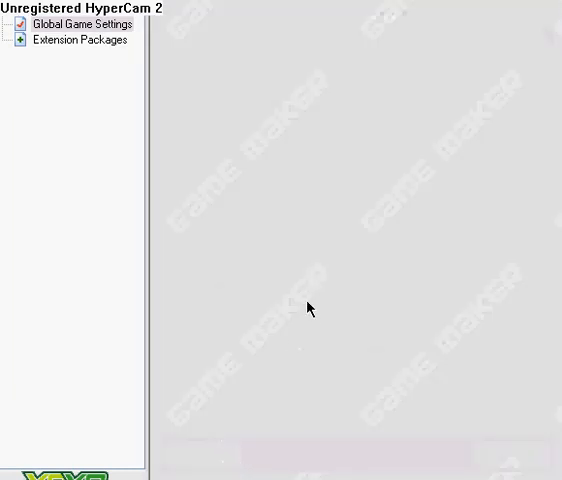